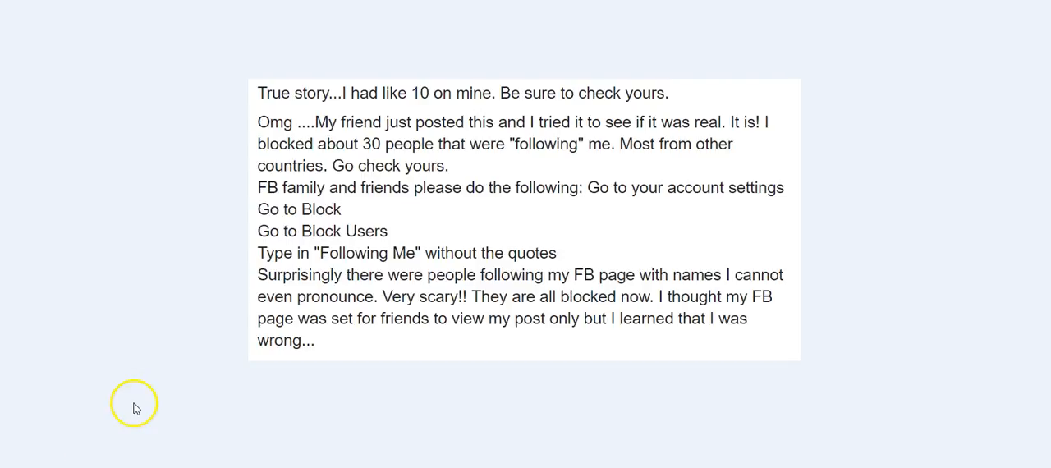
pyautogui.moveTo(145, 312)
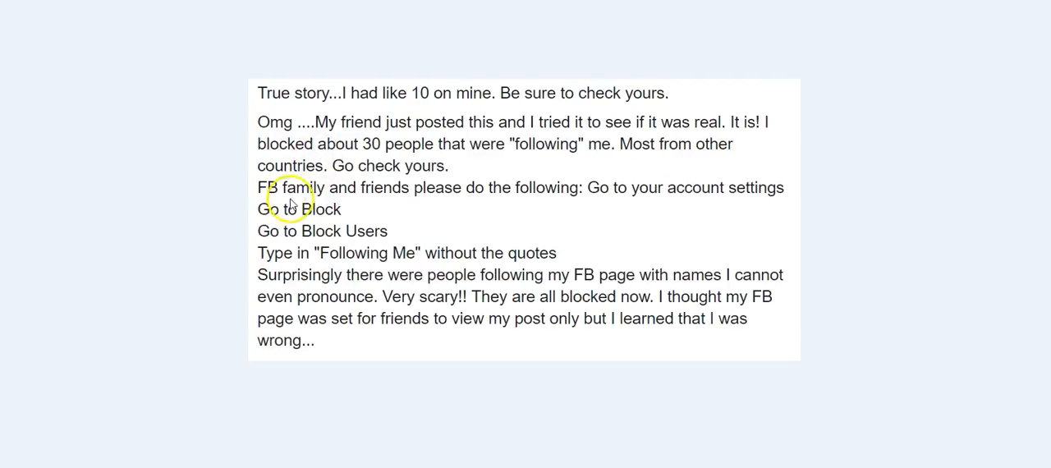
pyautogui.moveTo(671, 201)
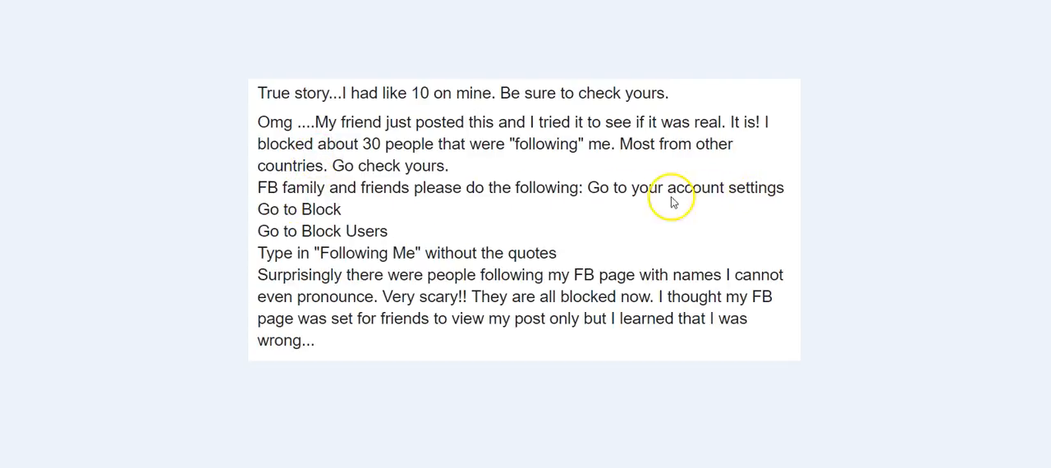
pyautogui.moveTo(364, 240)
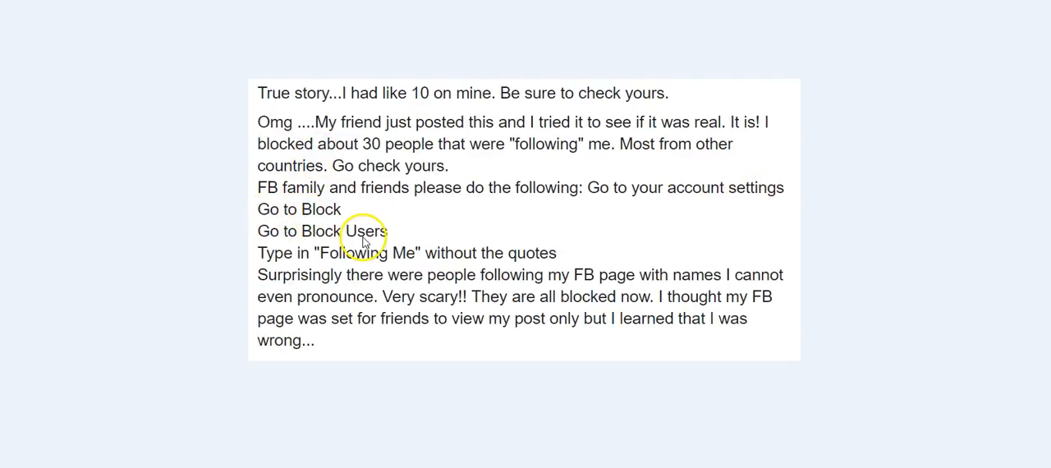
pyautogui.moveTo(386, 261)
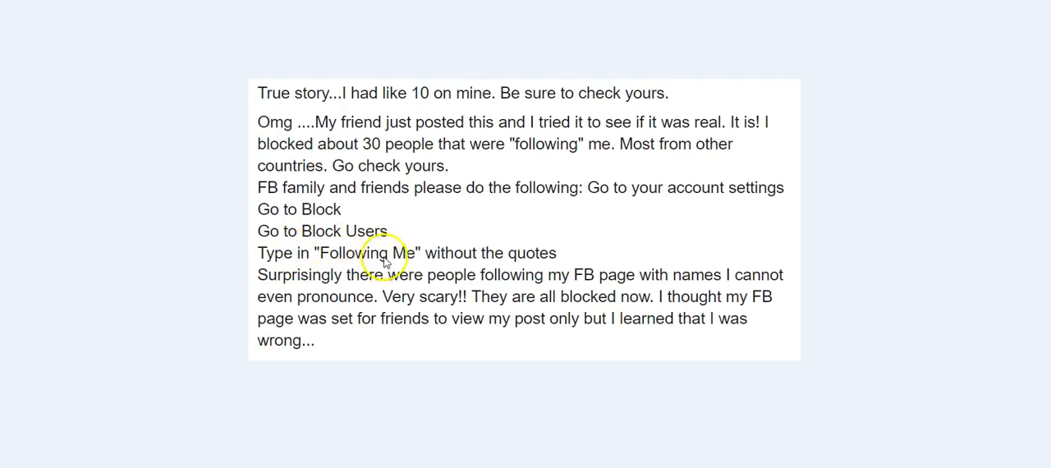
pyautogui.moveTo(538, 261)
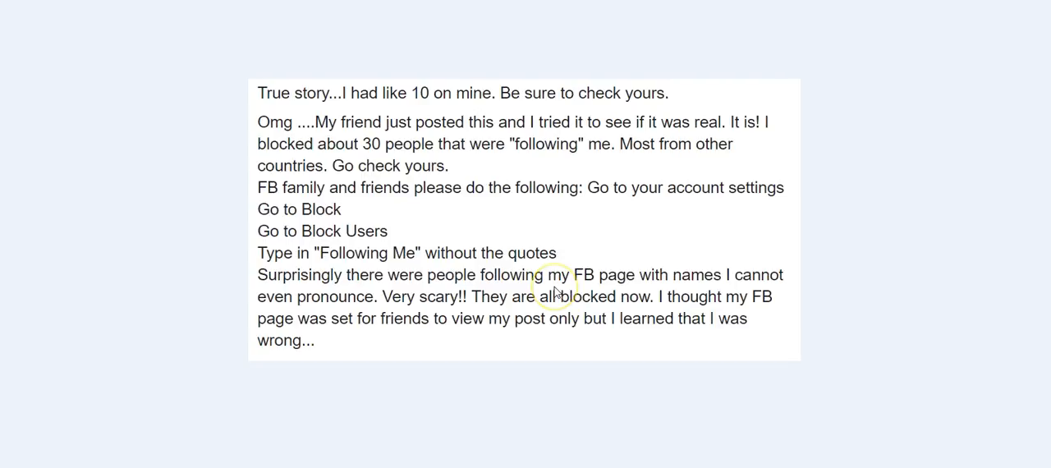
pyautogui.moveTo(463, 274)
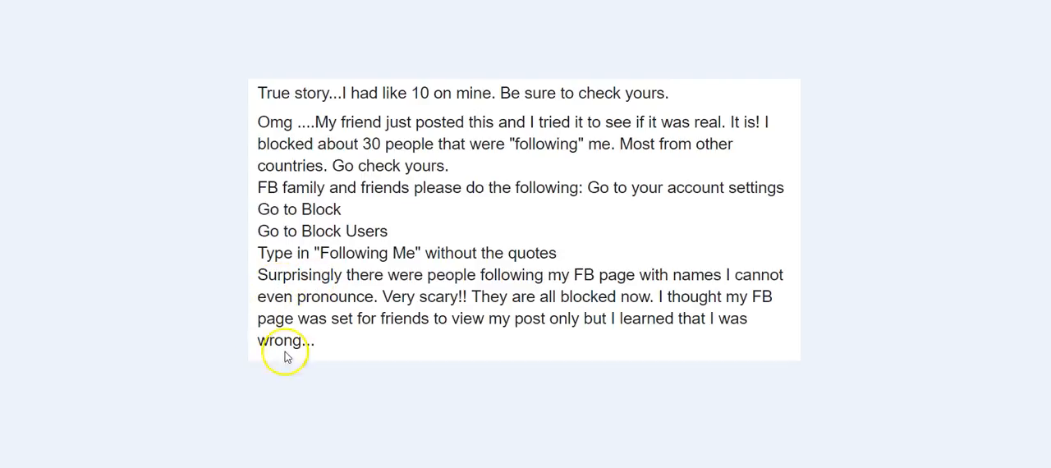
pyautogui.moveTo(167, 299)
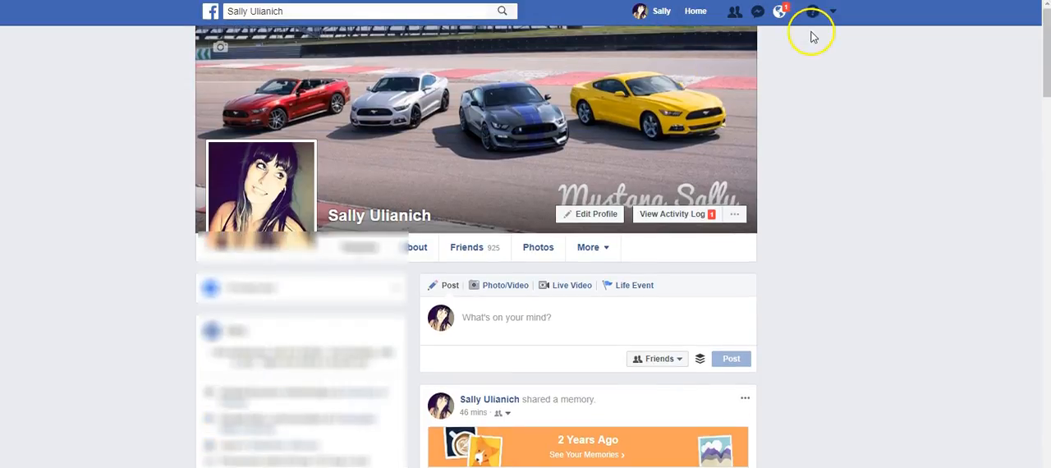
# Reach Settings > Blocking from the account menu and focus the Block users field.
pyautogui.click(832, 10)
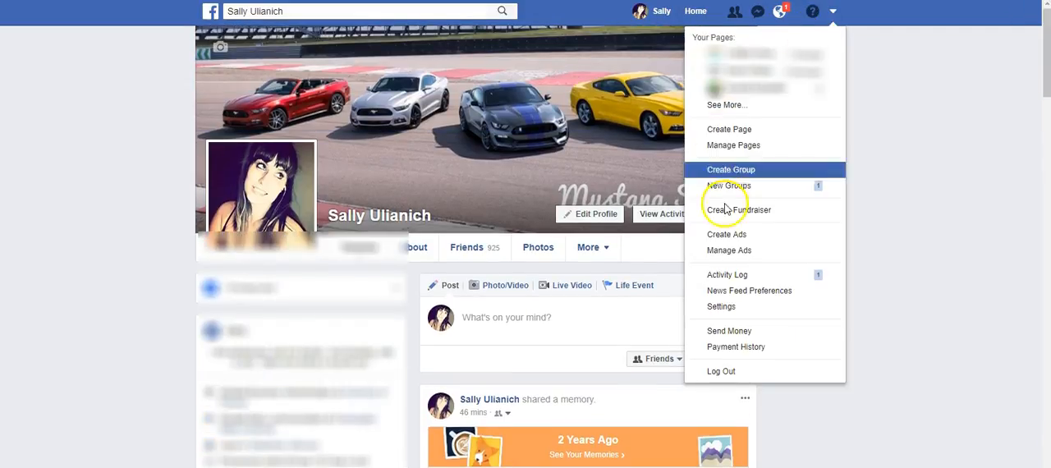
pyautogui.click(721, 306)
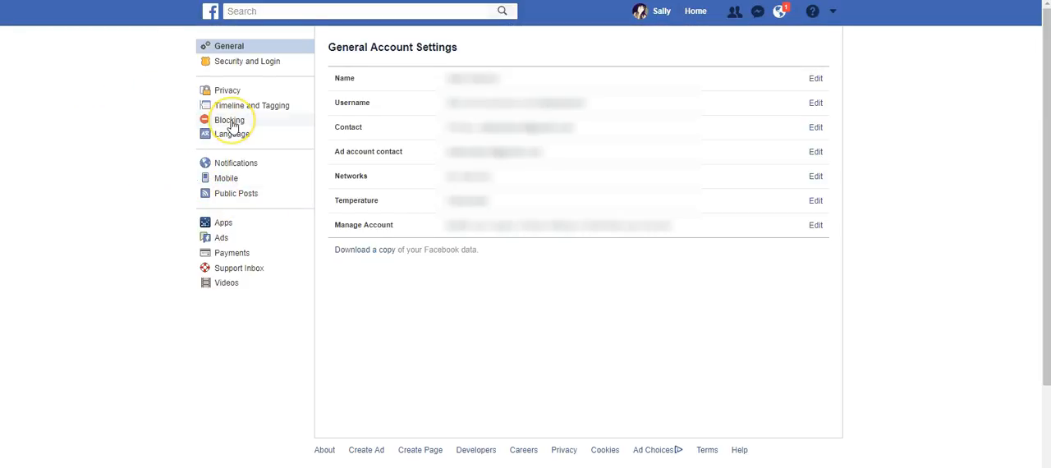
pyautogui.click(230, 119)
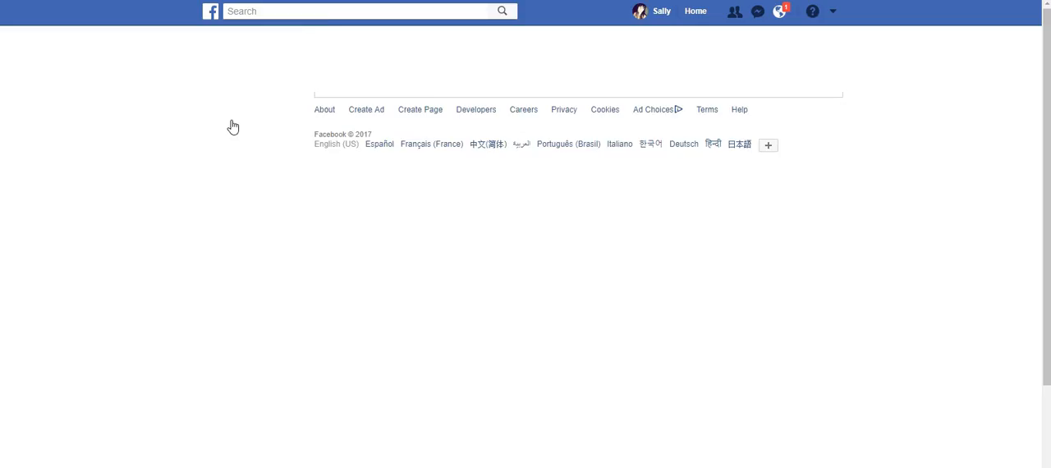
pyautogui.click(230, 120)
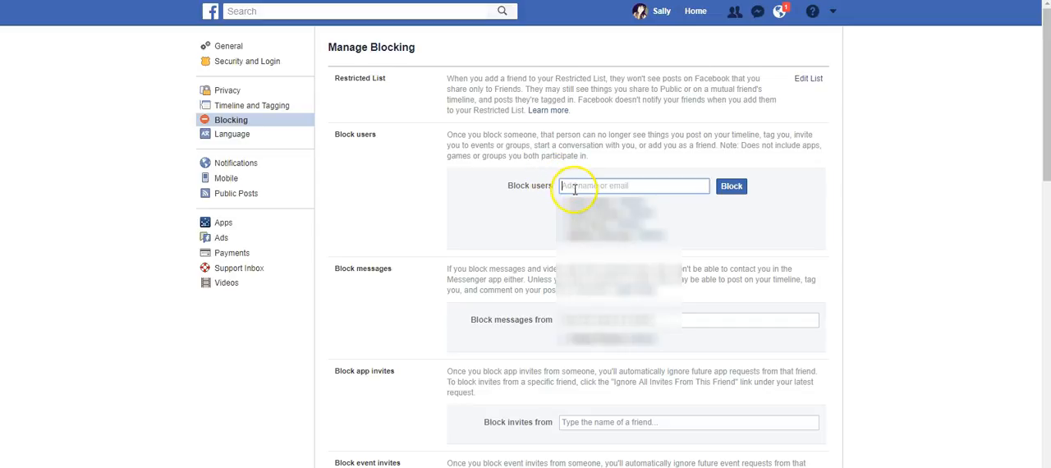
# Search 'following' in Block users and scroll the matching people list without blocking anyone.
pyautogui.write('following')
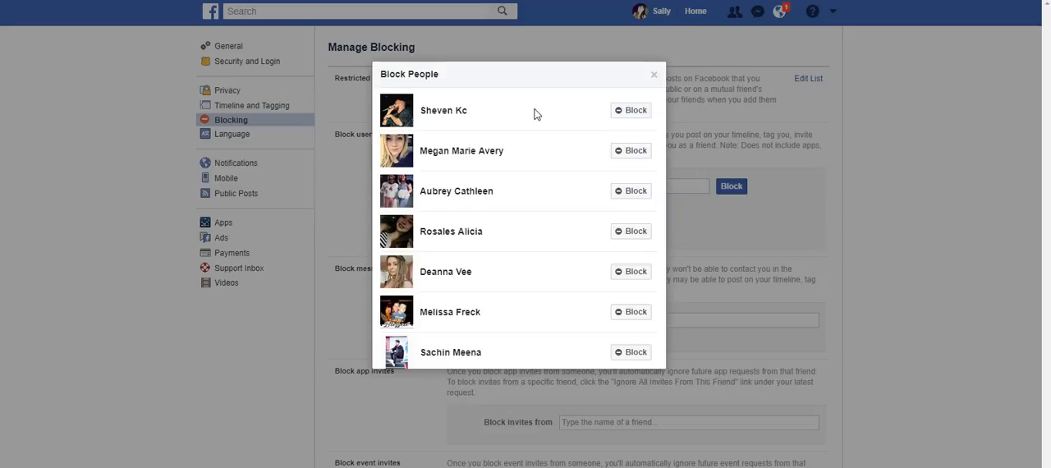
pyautogui.moveTo(541, 138)
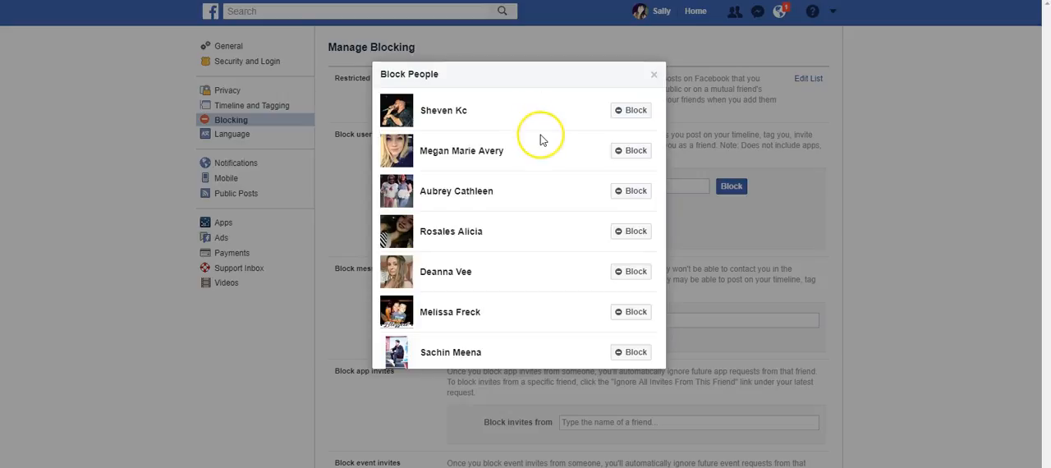
pyautogui.scroll(-3)
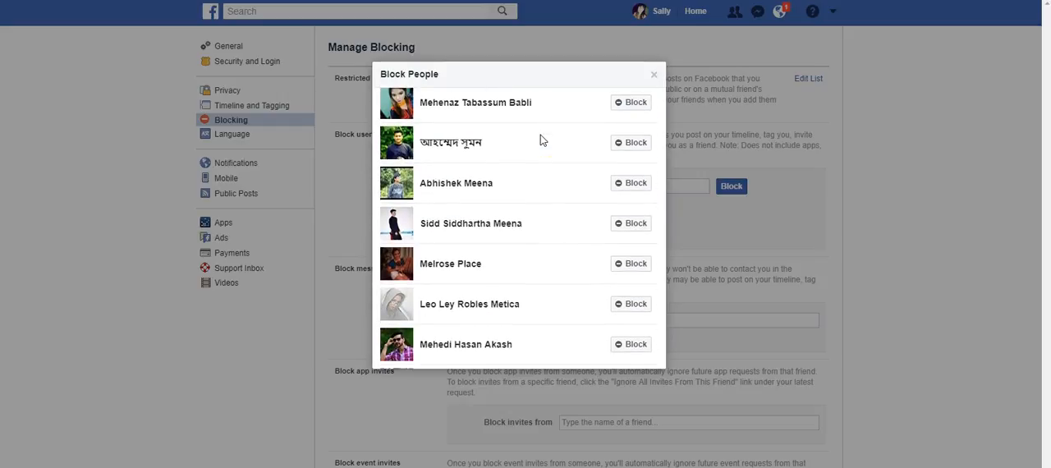
pyautogui.scroll(-3)
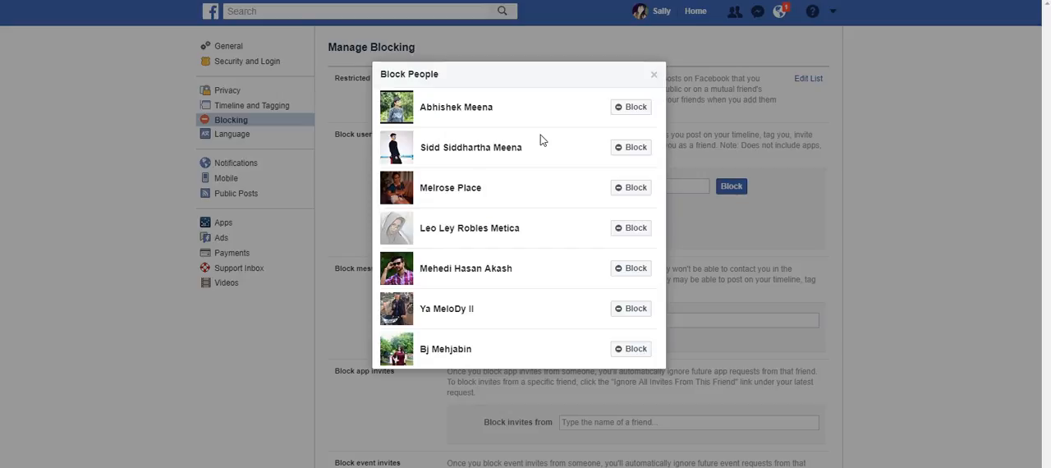
pyautogui.moveTo(536, 253)
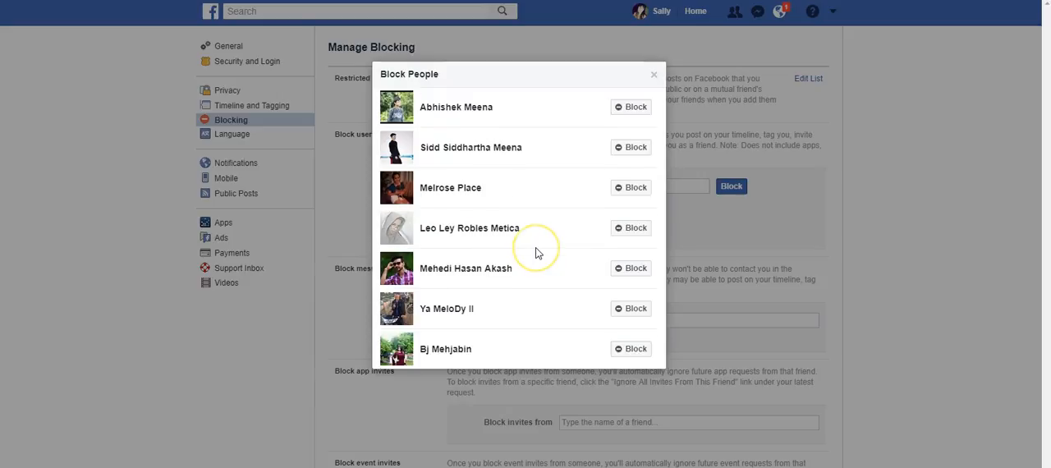
pyautogui.scroll(-3)
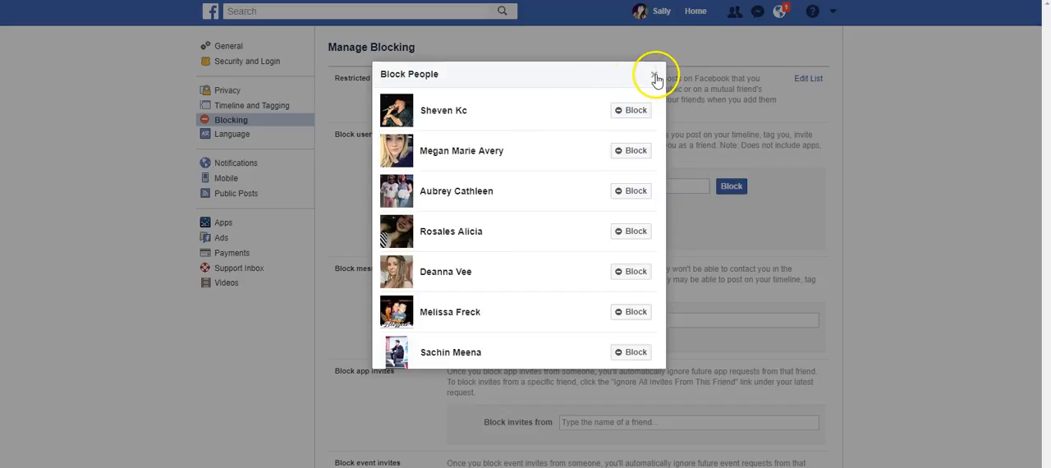
pyautogui.moveTo(539, 173)
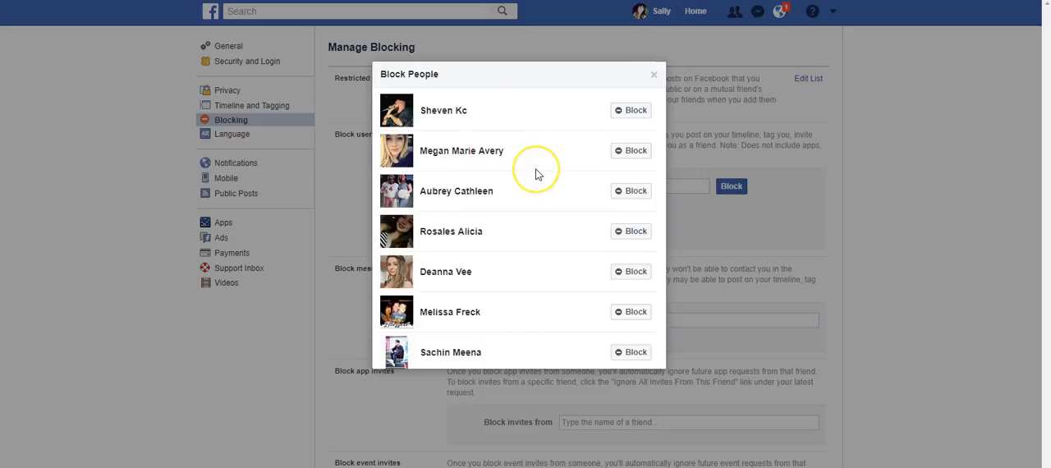
pyautogui.moveTo(655, 75)
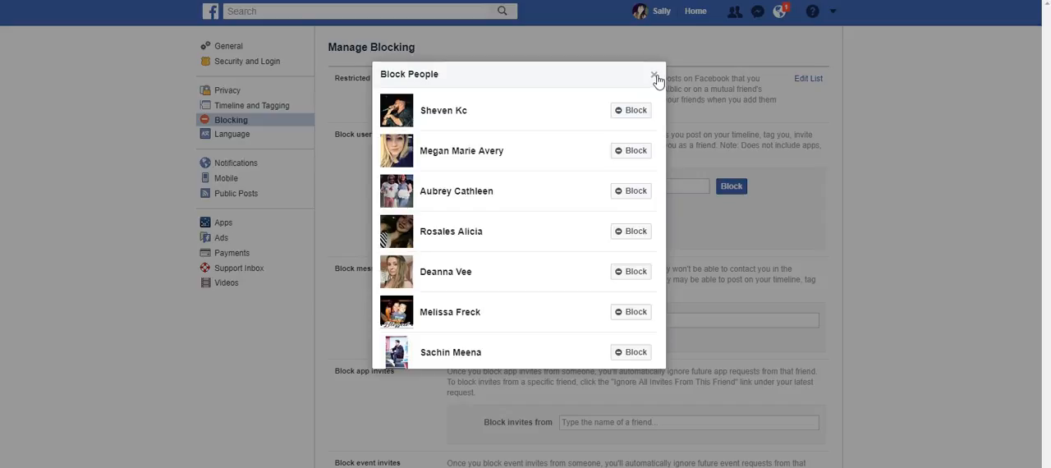
# Search 'donald trump' in Block users, review the matching profiles, and close the results with nobody blocked.
pyautogui.click(654, 74)
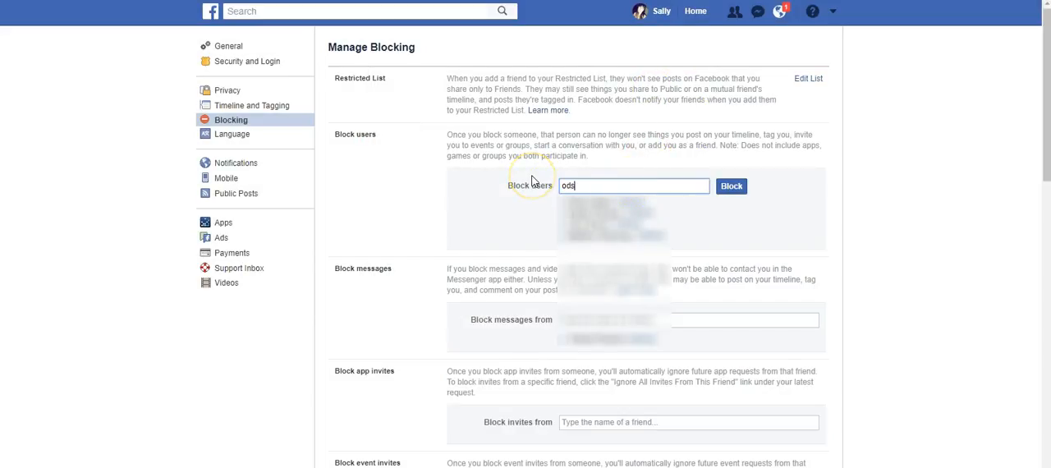
pyautogui.write('donald trum')
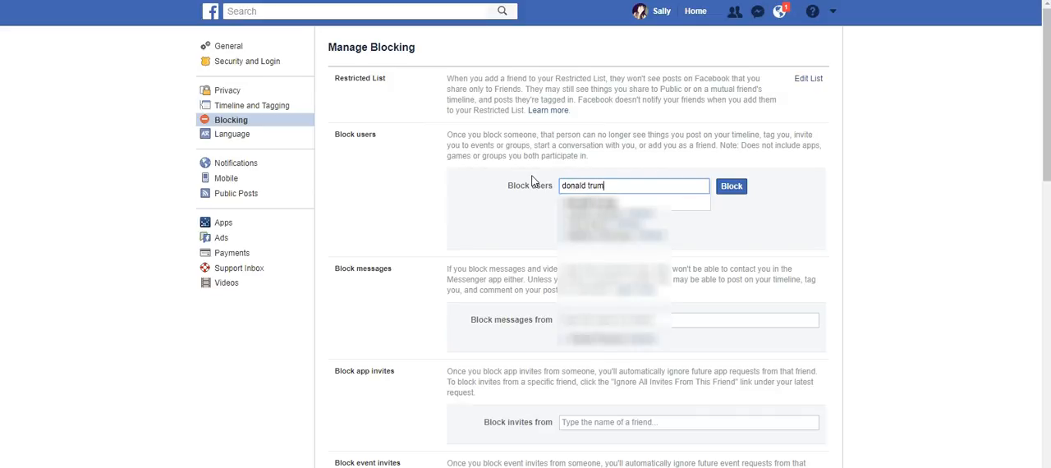
pyautogui.click(729, 186)
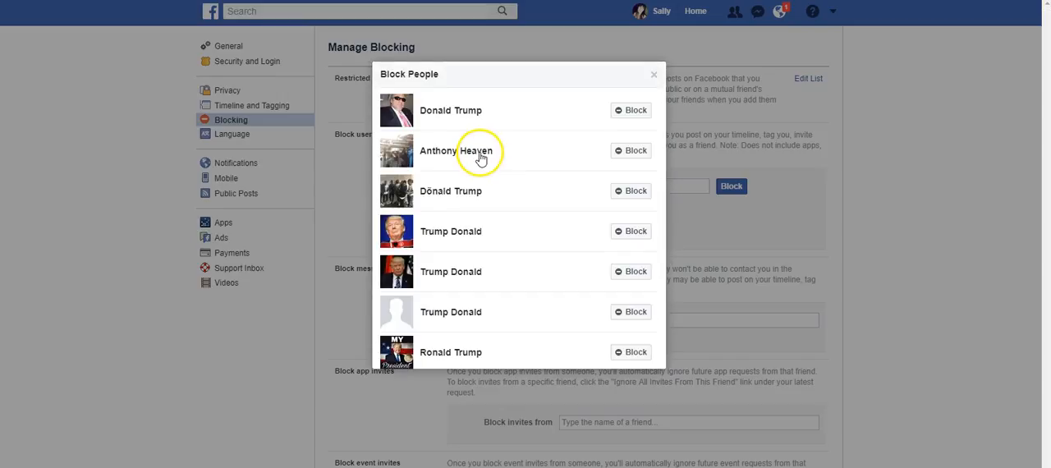
pyautogui.moveTo(483, 230)
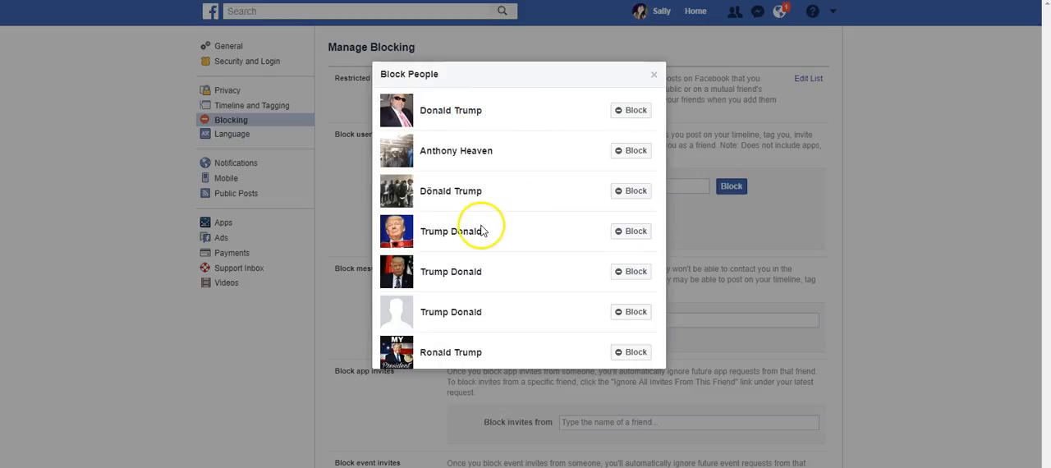
pyautogui.scroll(-3)
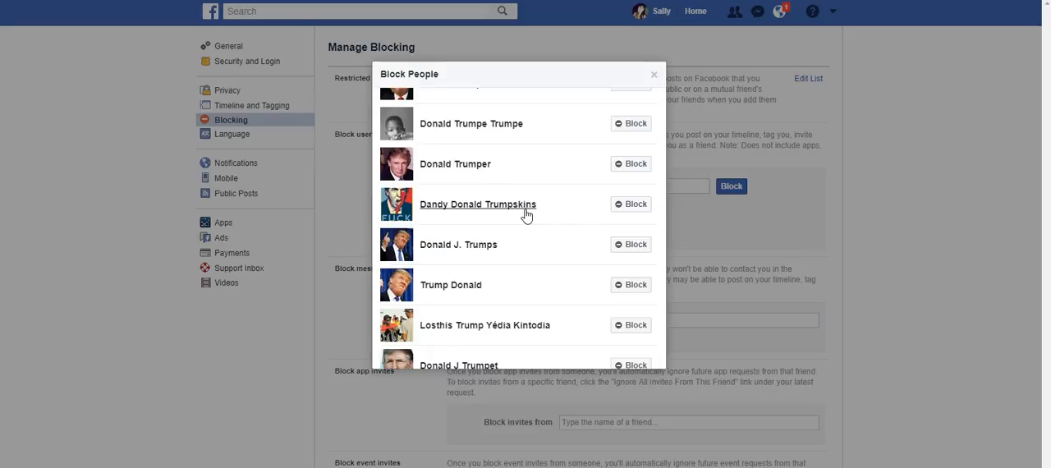
pyautogui.scroll(-3)
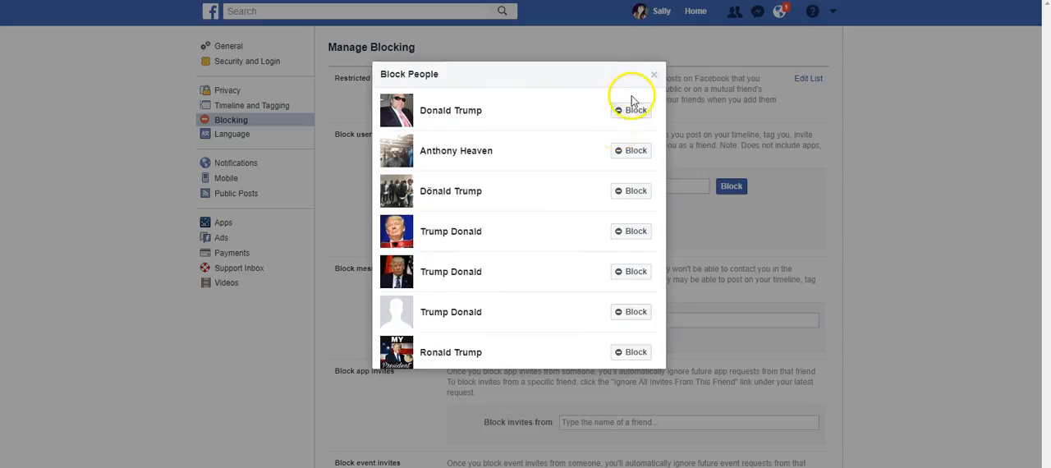
pyautogui.moveTo(654, 76)
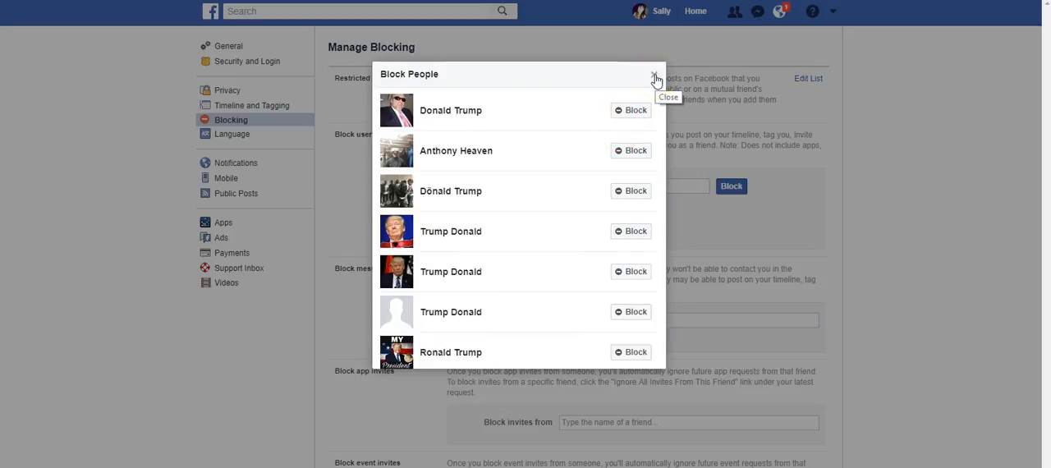
pyautogui.click(655, 77)
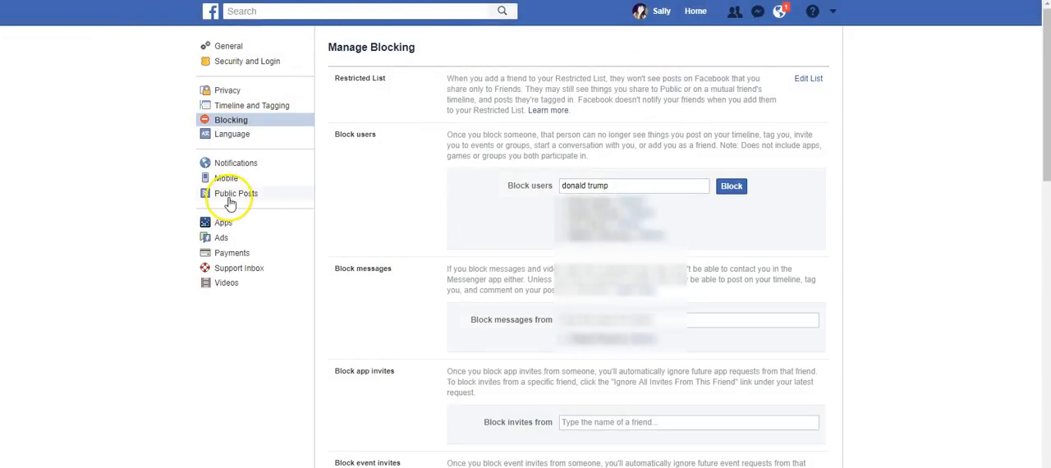
# In Public Posts settings, reselect Friends for Who Can Follow Me, leaving it unchanged.
pyautogui.click(237, 194)
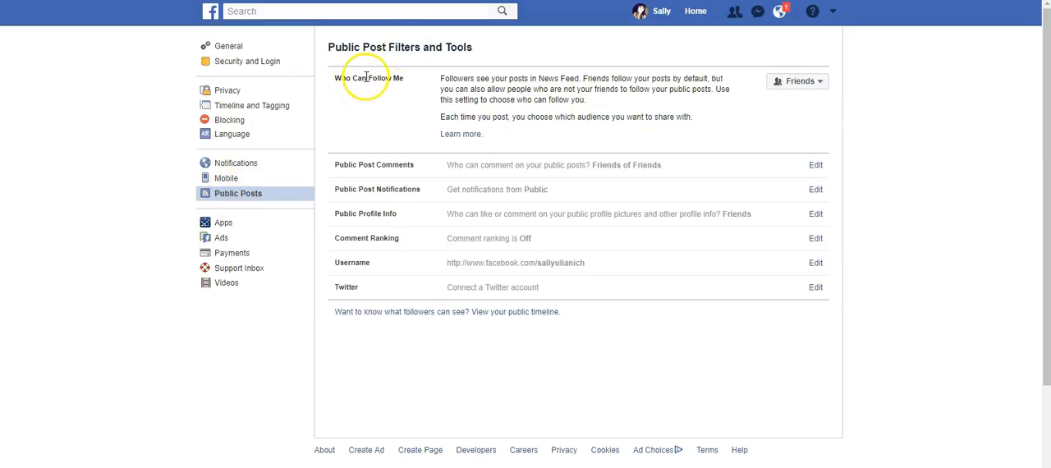
pyautogui.moveTo(688, 66)
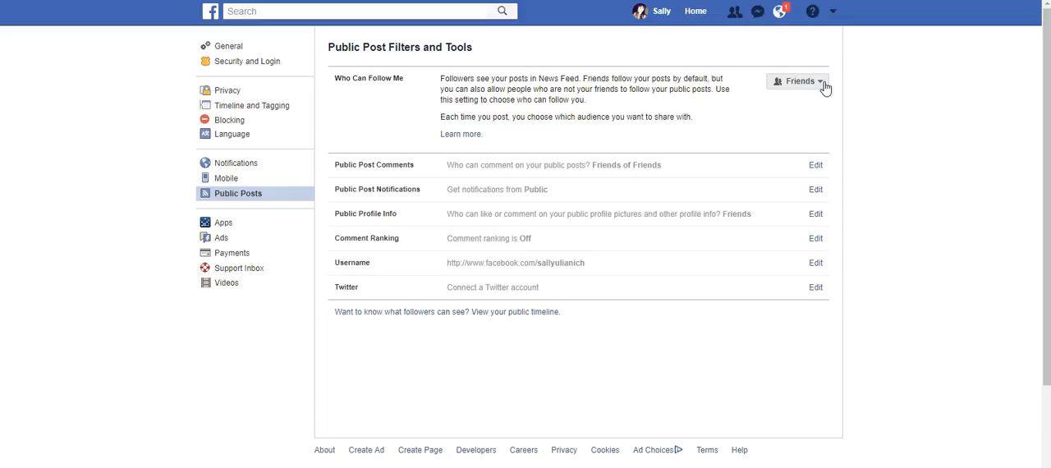
pyautogui.click(795, 80)
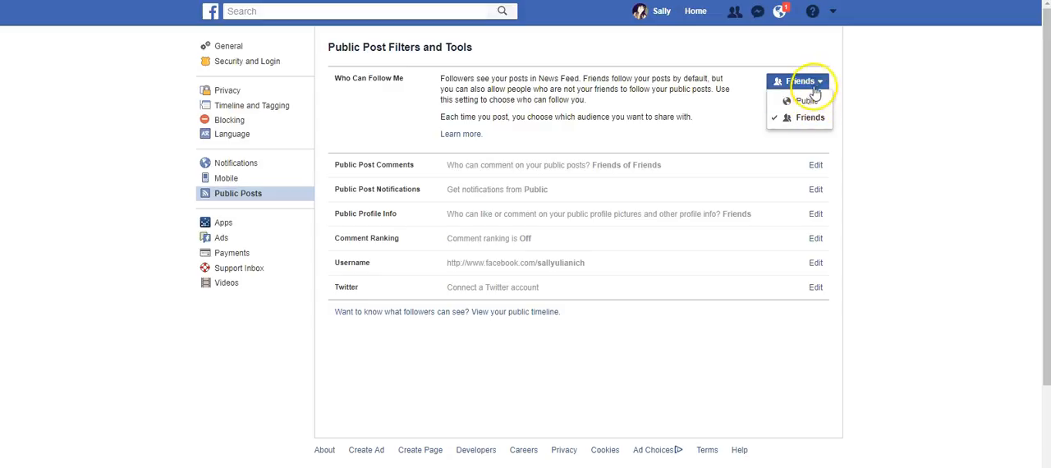
pyautogui.moveTo(830, 131)
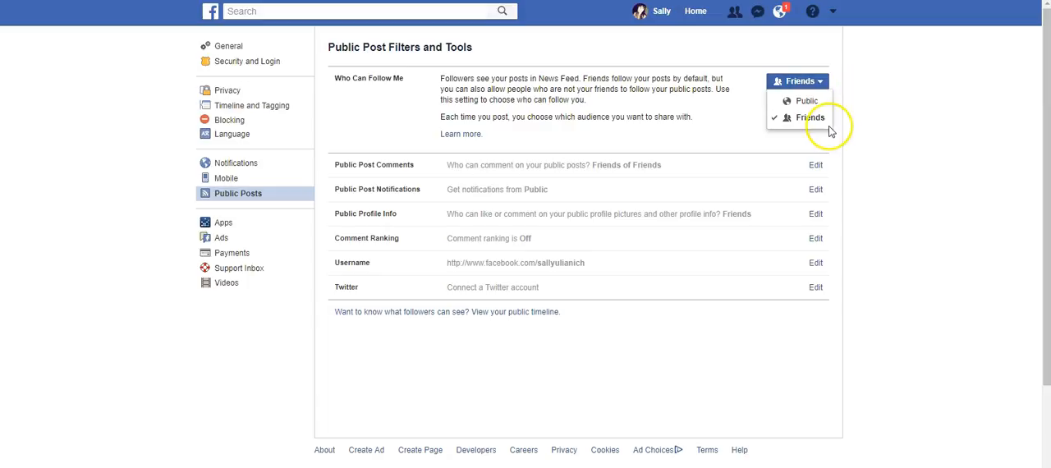
pyautogui.click(811, 118)
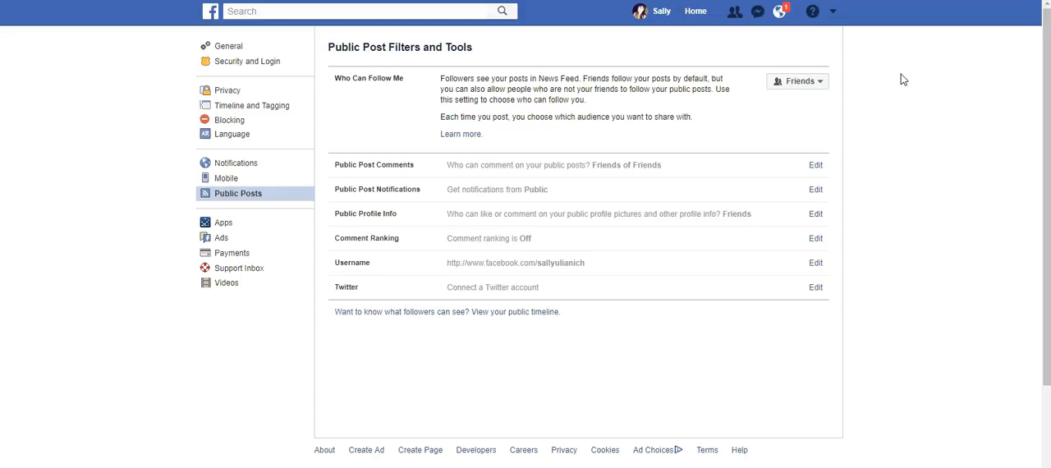
pyautogui.moveTo(243, 88)
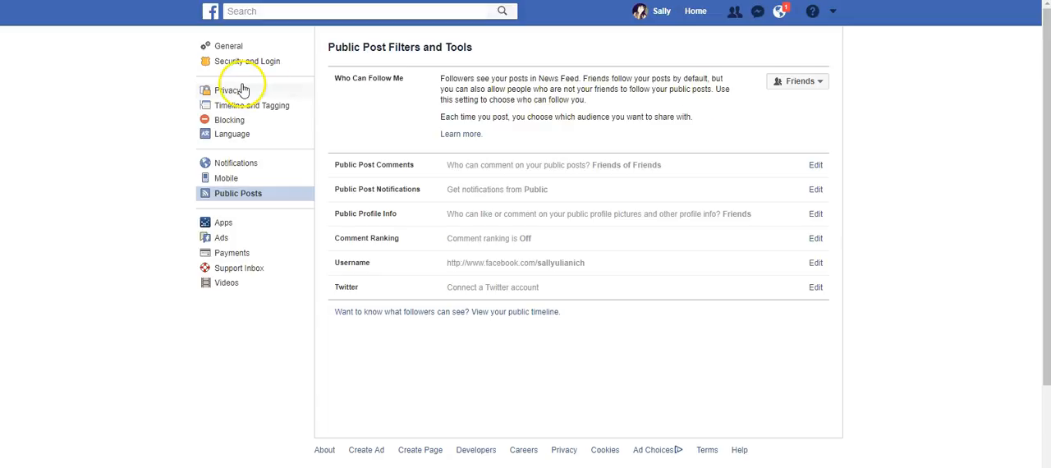
pyautogui.moveTo(145, 129)
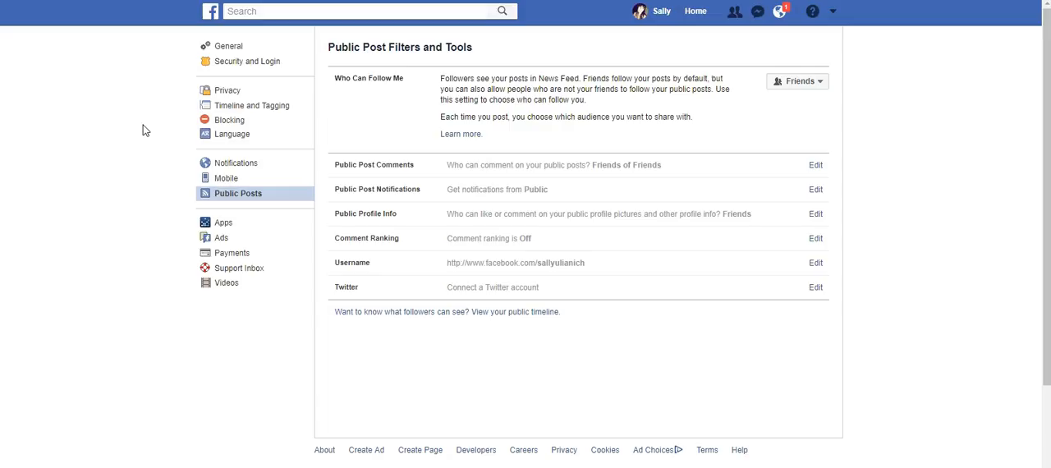
pyautogui.moveTo(156, 138)
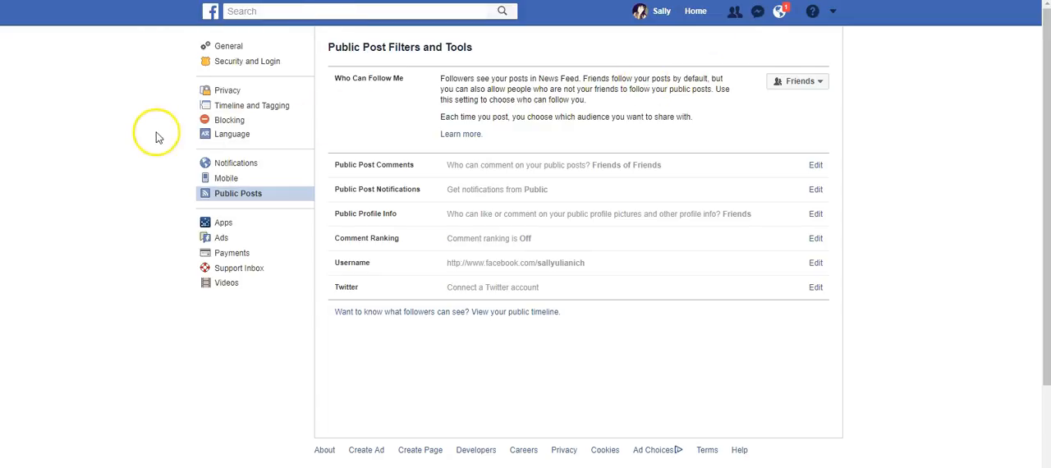